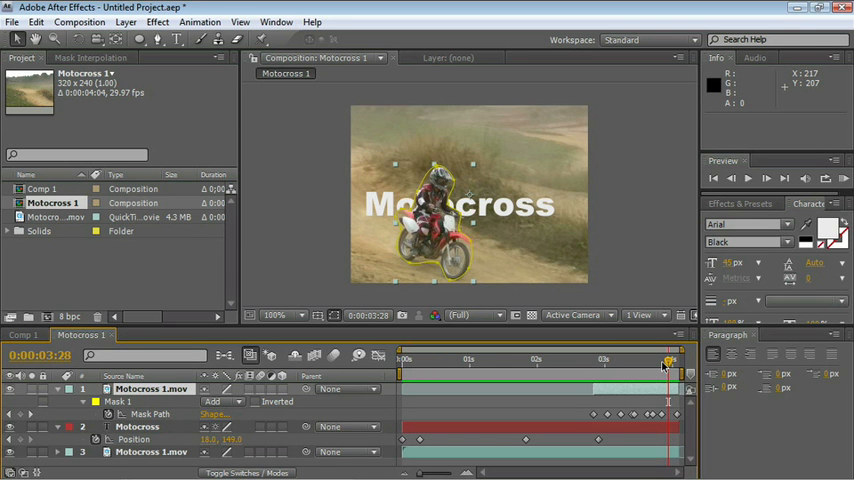
{"action": "mouse_move", "coordinate": [288, 292]}
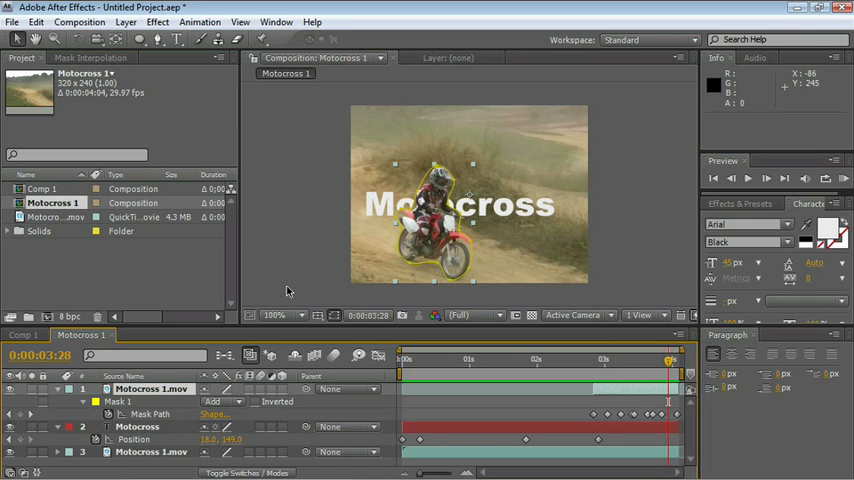
{"action": "mouse_move", "coordinate": [84, 300]}
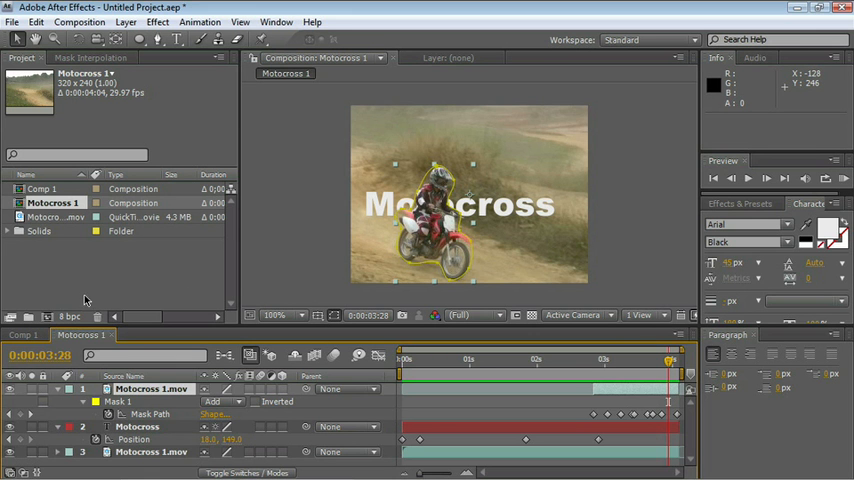
{"action": "mouse_move", "coordinate": [30, 316]}
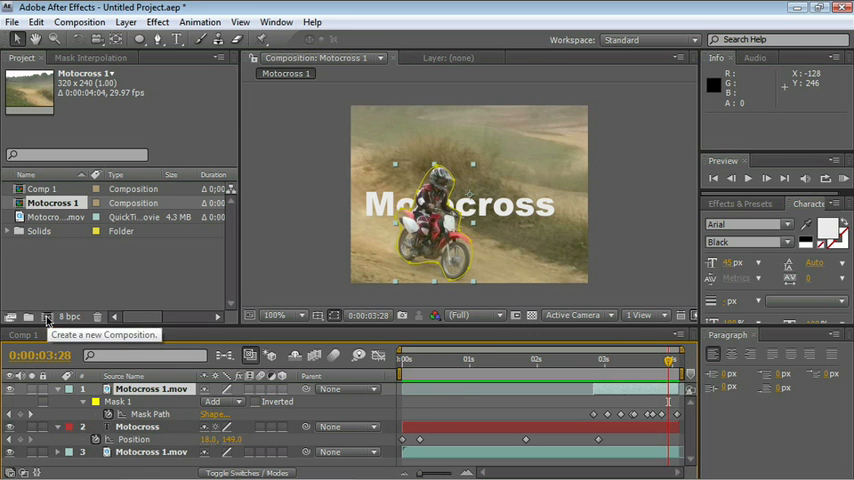
Create Comp 2 as a new empty 720 x 480 composition with the NTSC DV preset
{"action": "left_click", "coordinate": [30, 316]}
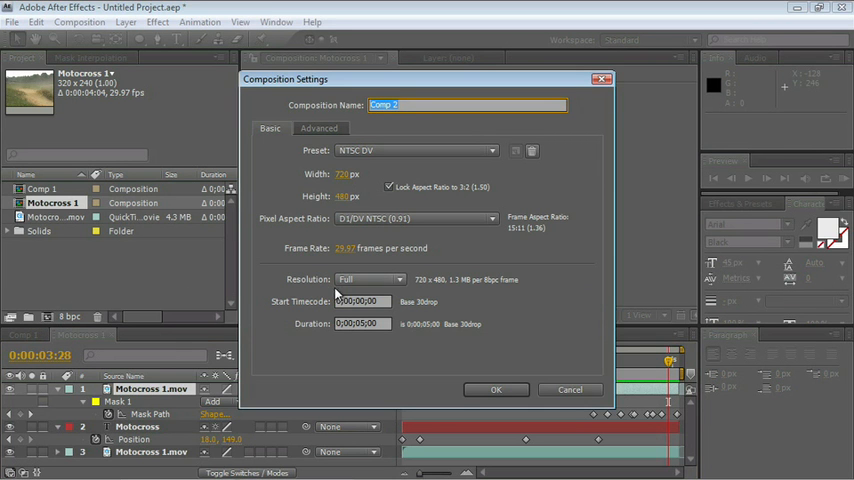
{"action": "mouse_move", "coordinate": [436, 364]}
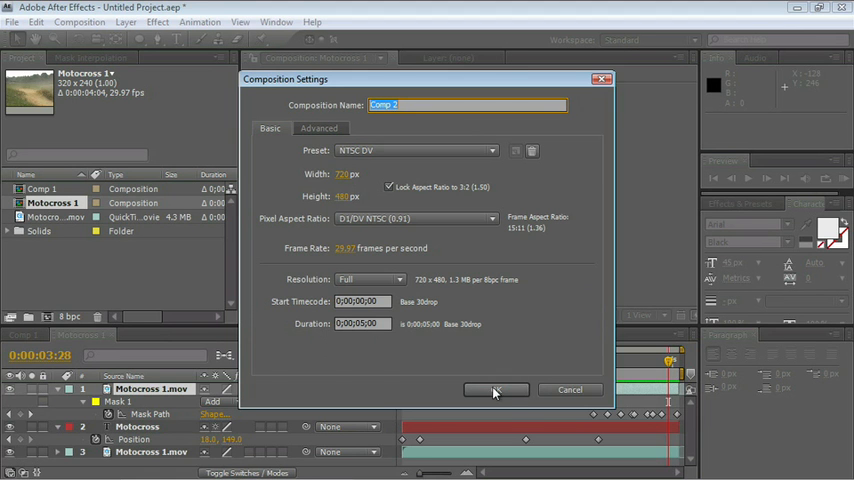
{"action": "left_click", "coordinate": [496, 388]}
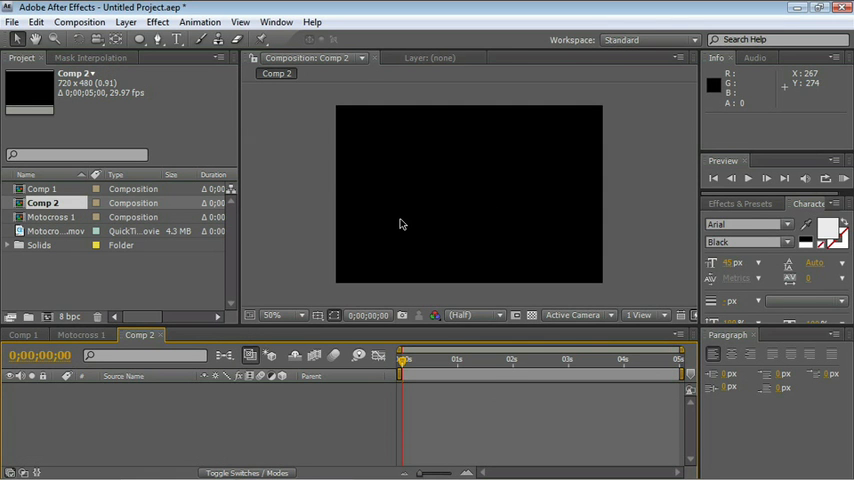
{"action": "mouse_move", "coordinate": [132, 40]}
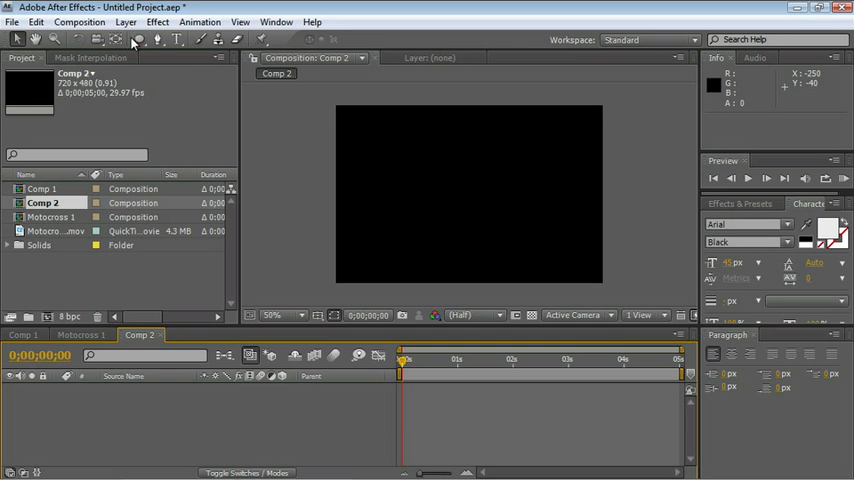
Draw a small ellipse shape layer and recolour its fill from red to cyan
{"action": "left_click", "coordinate": [140, 40]}
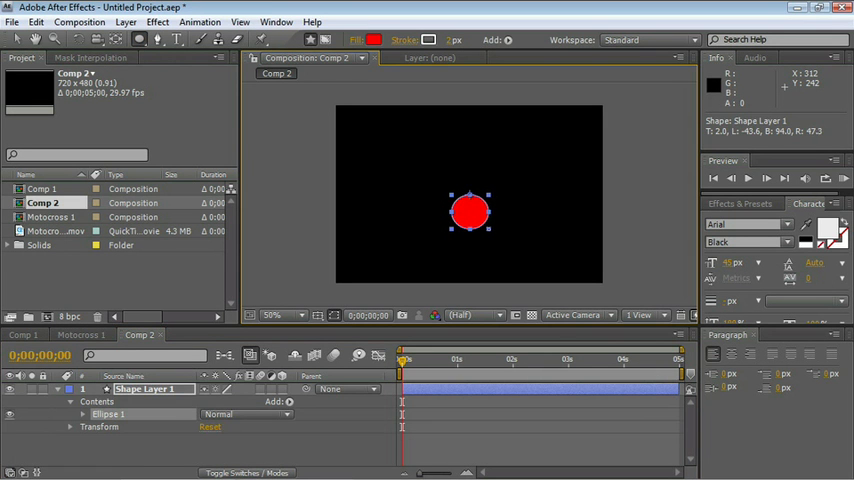
{"action": "left_click_drag", "start_coordinate": [470, 212], "coordinate": [470, 196]}
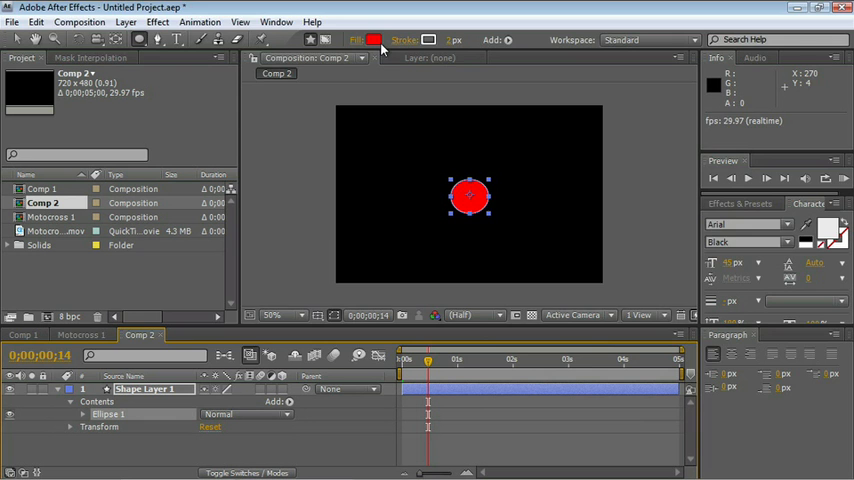
{"action": "left_click", "coordinate": [374, 40]}
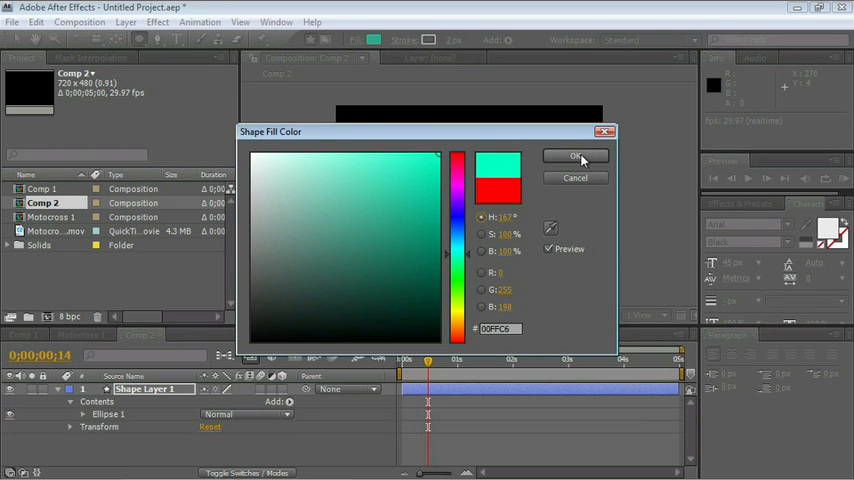
{"action": "left_click", "coordinate": [576, 156]}
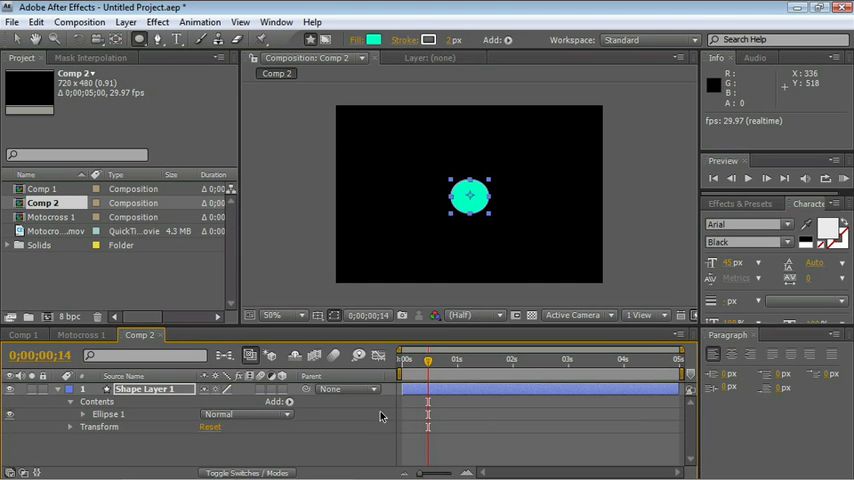
{"action": "left_click", "coordinate": [428, 360]}
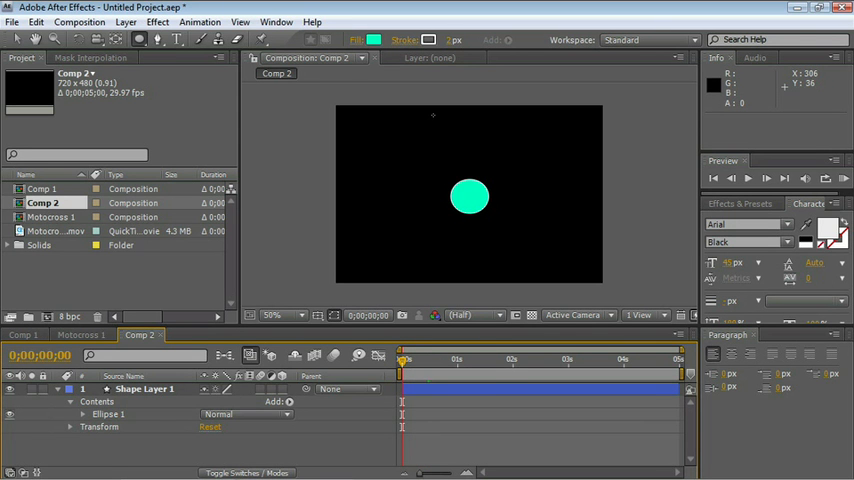
{"action": "mouse_move", "coordinate": [390, 154]}
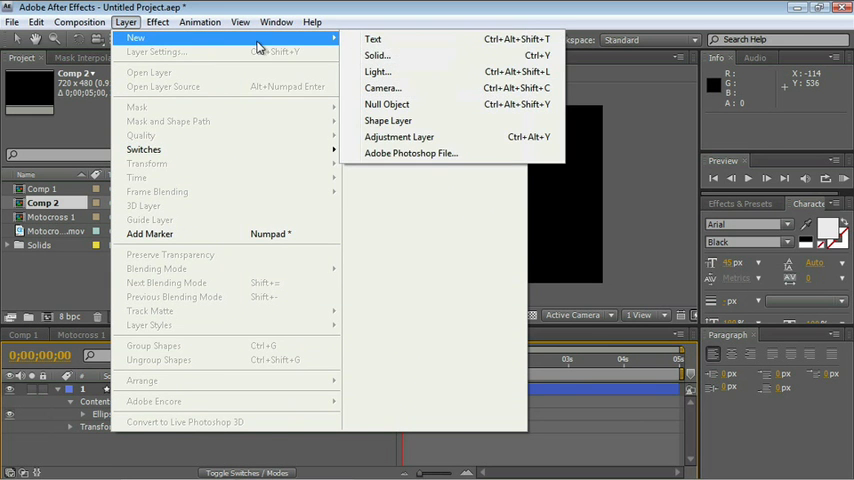
{"action": "left_click", "coordinate": [376, 56]}
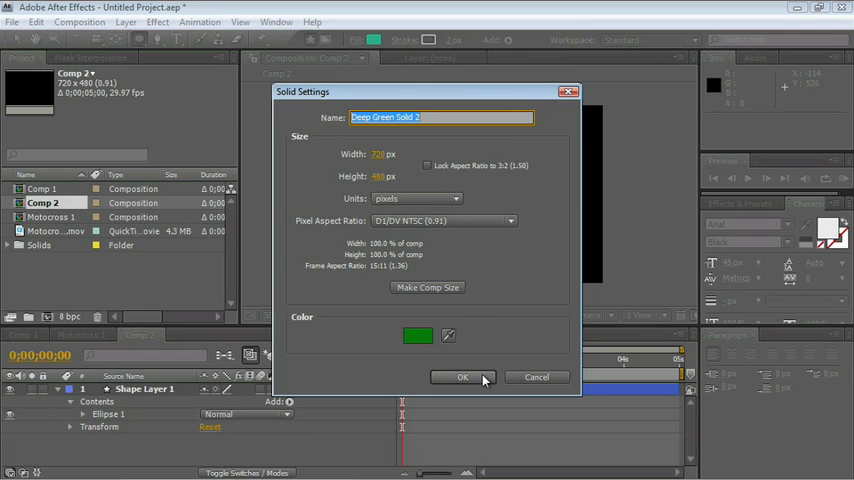
{"action": "left_click", "coordinate": [462, 376]}
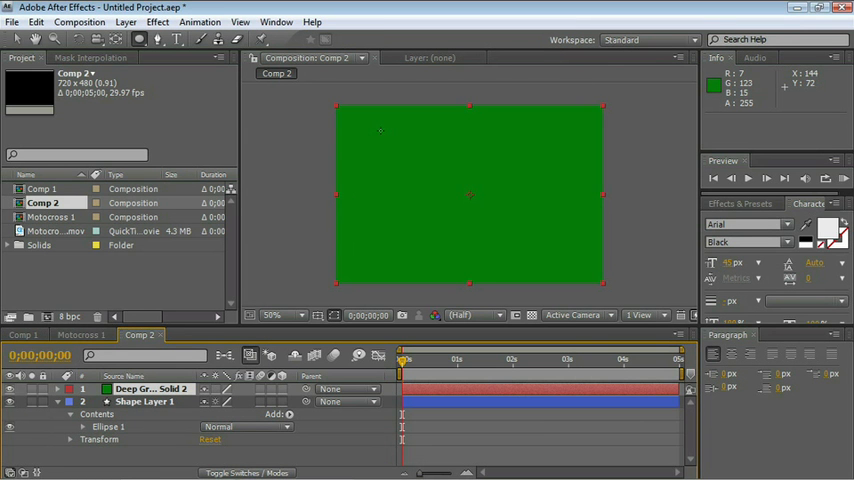
{"action": "mouse_move", "coordinate": [404, 140]}
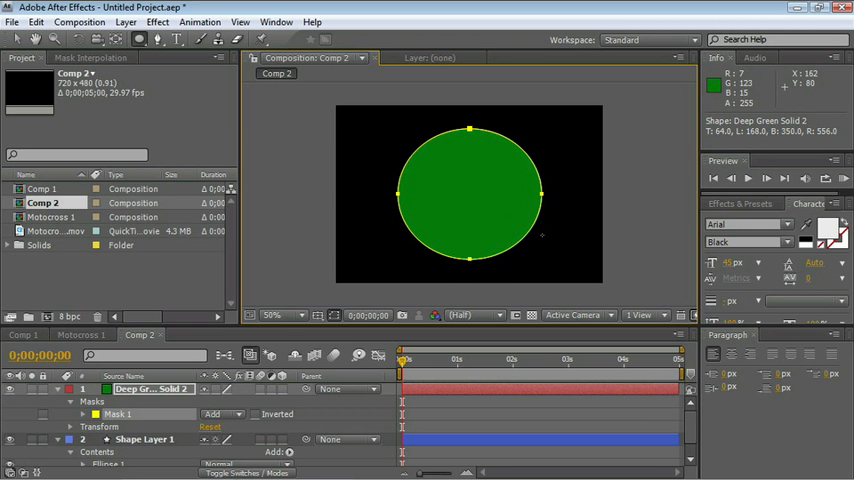
{"action": "left_click", "coordinate": [152, 388]}
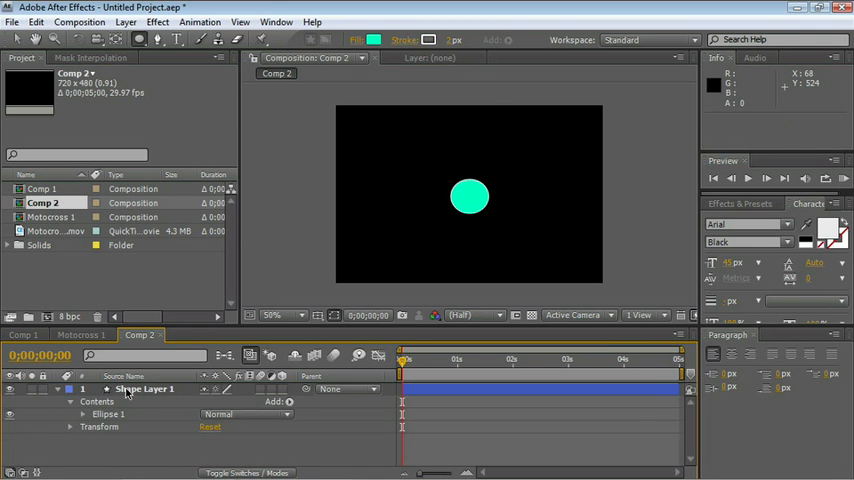
Keyframe Shape Layer 1's Position so the cyan circle moves along a curved arc
{"action": "left_click", "coordinate": [144, 388]}
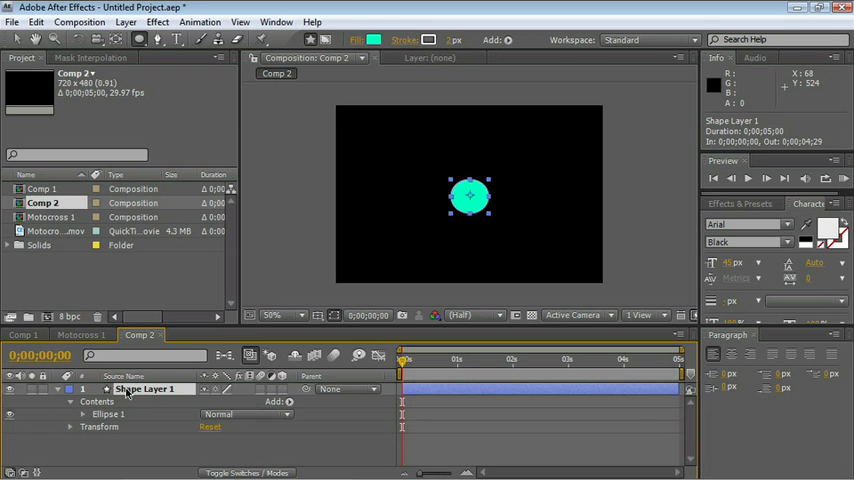
{"action": "left_click", "coordinate": [84, 400]}
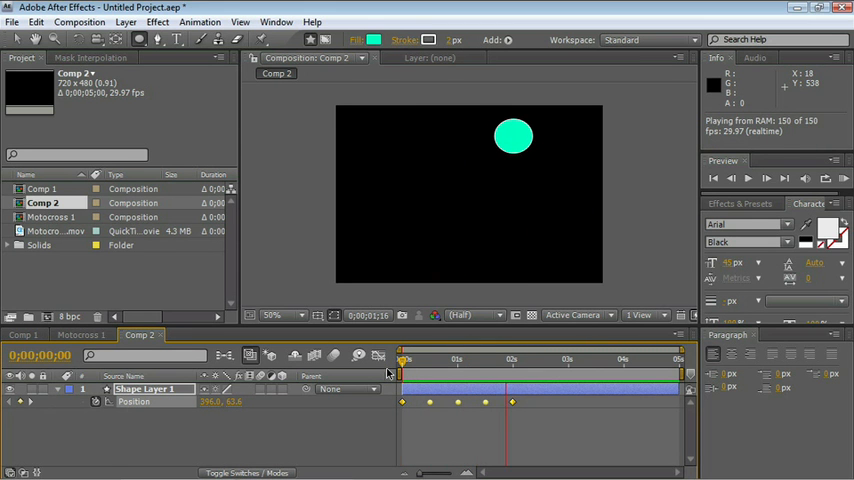
{"action": "left_click", "coordinate": [548, 360]}
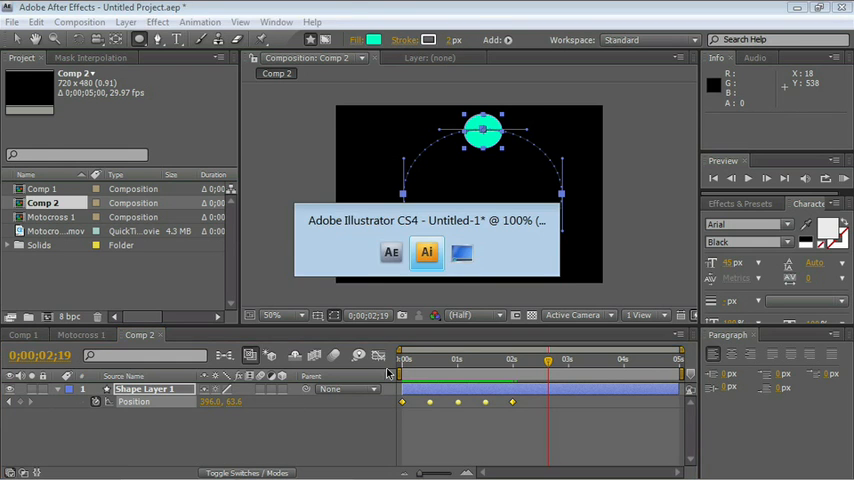
Switch to Illustrator and sketch a freehand handwritten stroke on the artboard
{"action": "left_click", "coordinate": [426, 252]}
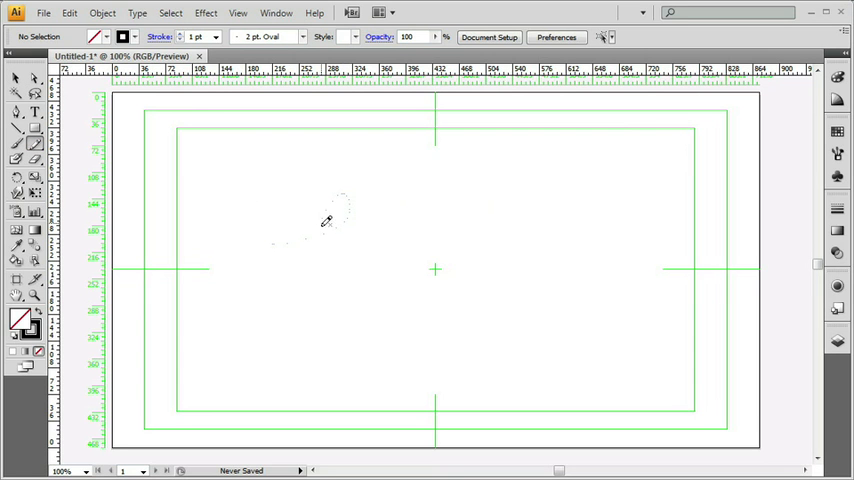
{"action": "left_click_drag", "start_coordinate": [320, 220], "coordinate": [504, 262]}
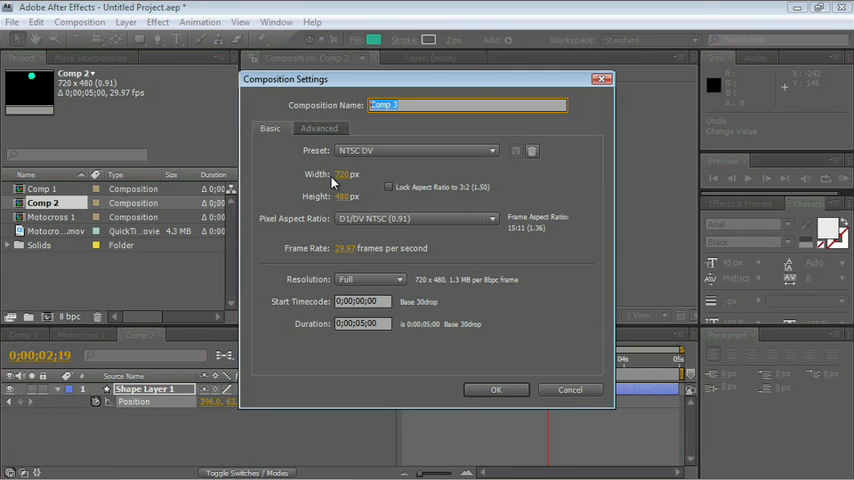
Choose the Web Video 320 x 240 preset for the new Comp 3 composition
{"action": "left_click", "coordinate": [490, 150]}
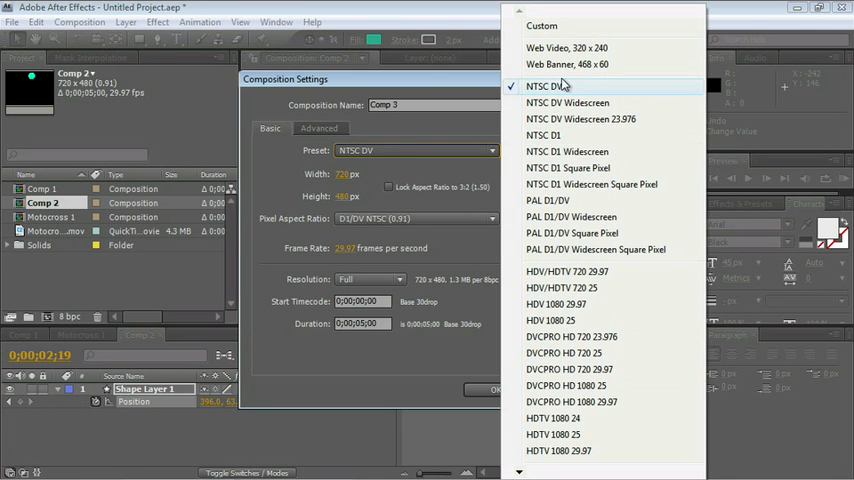
{"action": "left_click", "coordinate": [568, 64]}
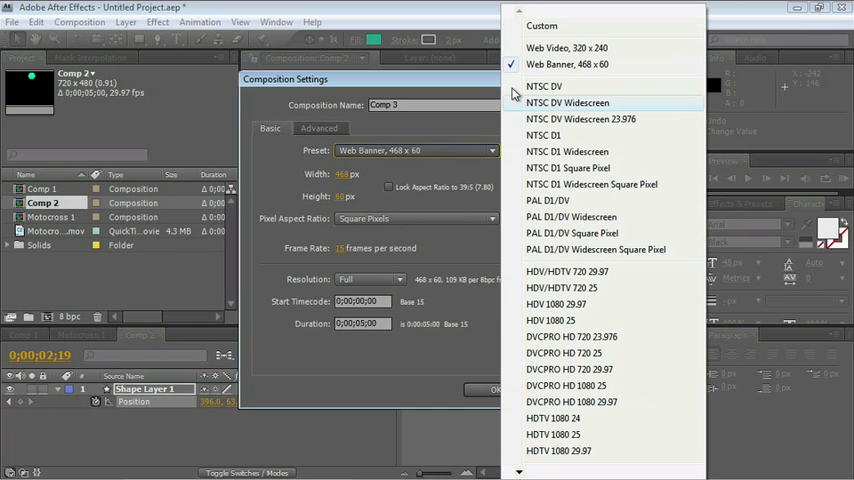
{"action": "left_click", "coordinate": [566, 48]}
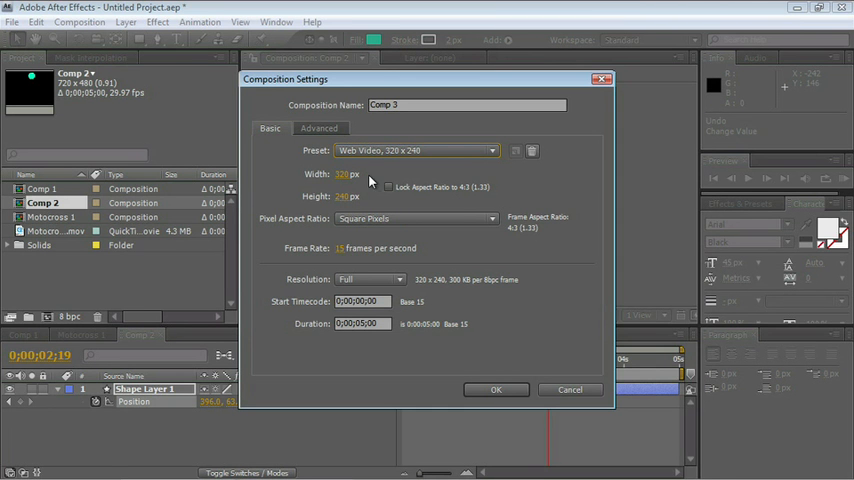
{"action": "mouse_move", "coordinate": [352, 264]}
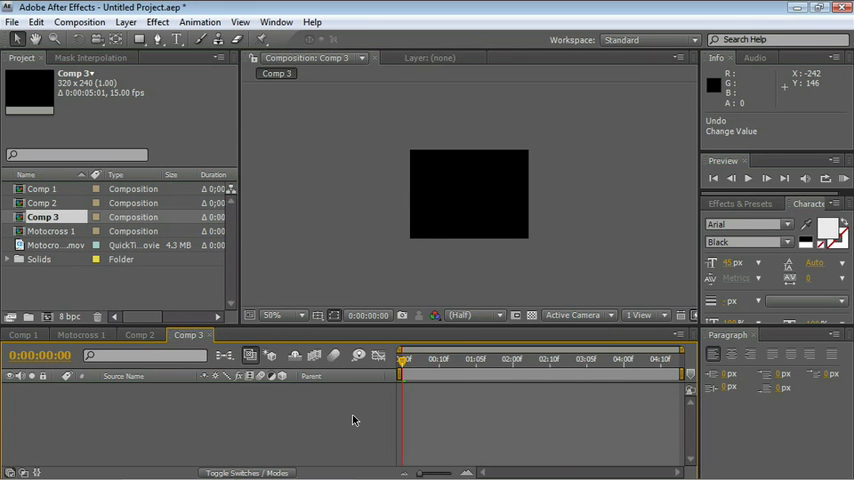
{"action": "mouse_move", "coordinate": [292, 210]}
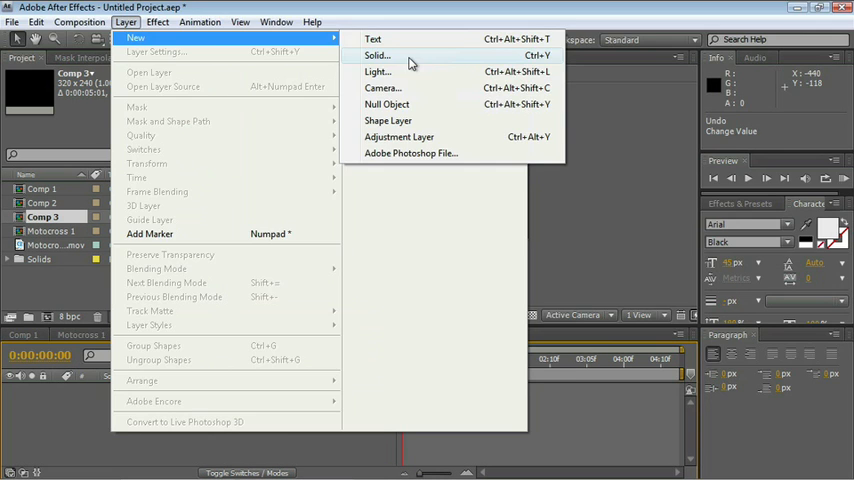
Add a green solid layer and paste the handwritten 'Luisa' path onto it as a mask
{"action": "left_click", "coordinate": [376, 56]}
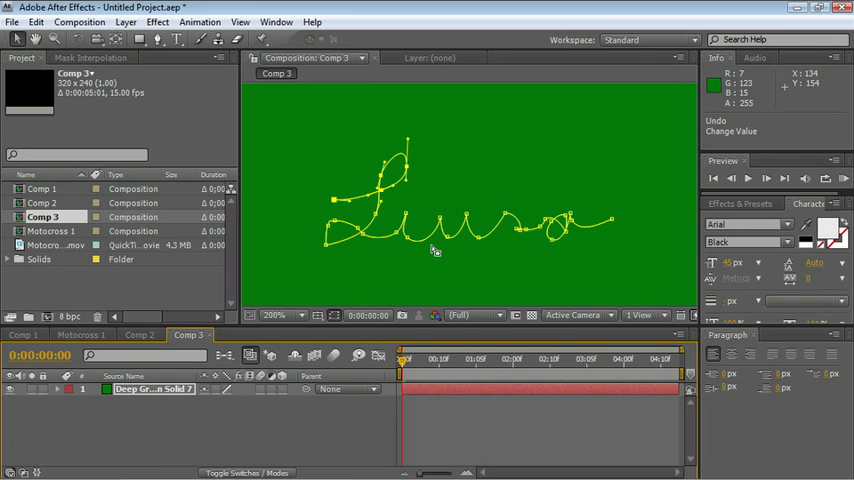
{"action": "left_click", "coordinate": [150, 388]}
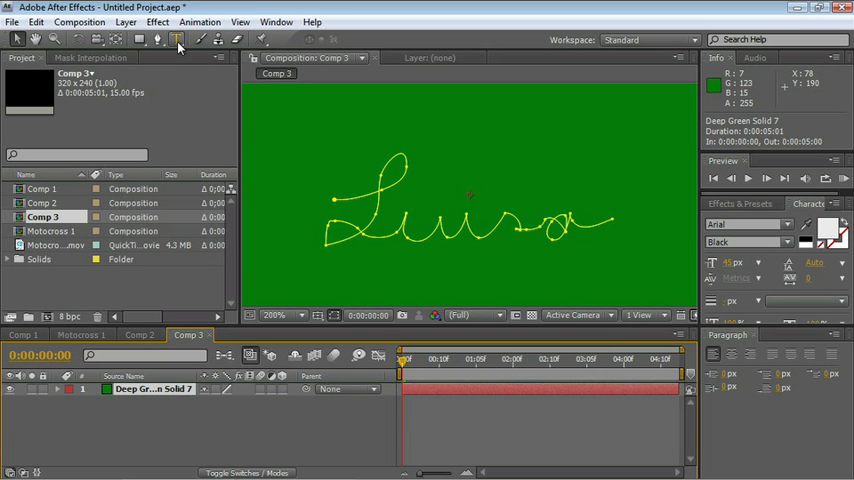
Apply a Stroke effect to the solid with Paint Style On Transparent
{"action": "left_click", "coordinate": [156, 20]}
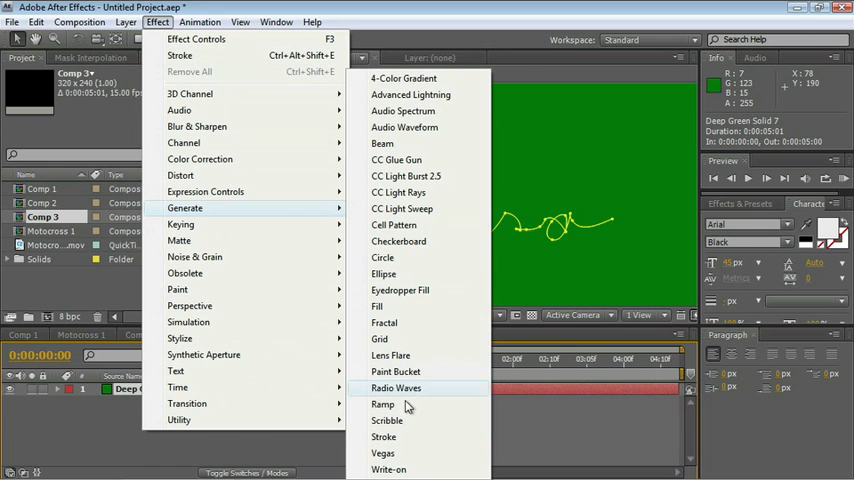
{"action": "left_click", "coordinate": [384, 436]}
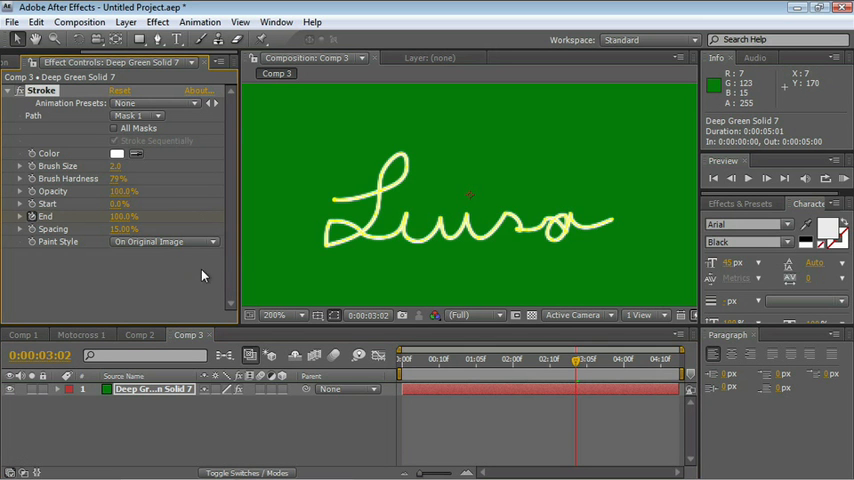
{"action": "mouse_move", "coordinate": [124, 246]}
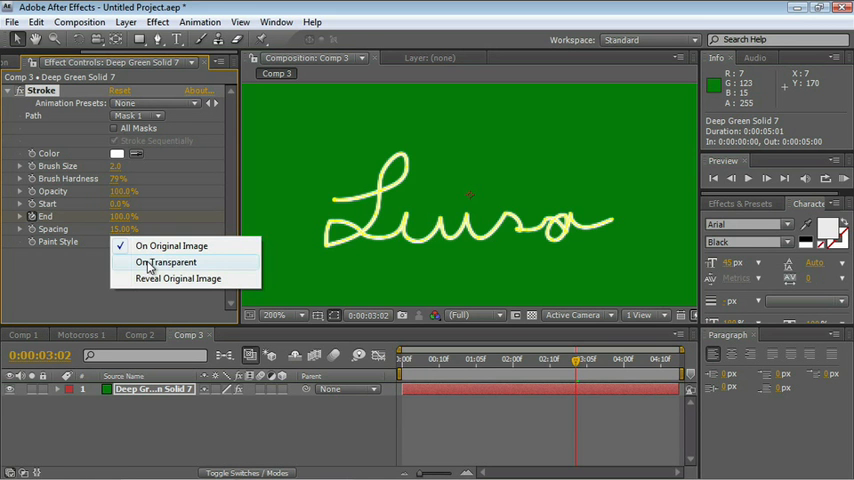
{"action": "left_click", "coordinate": [166, 262]}
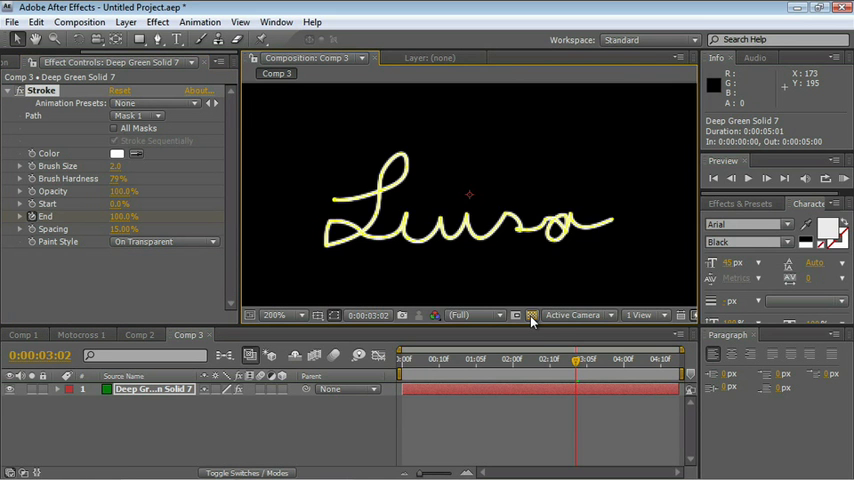
{"action": "left_click", "coordinate": [284, 316]}
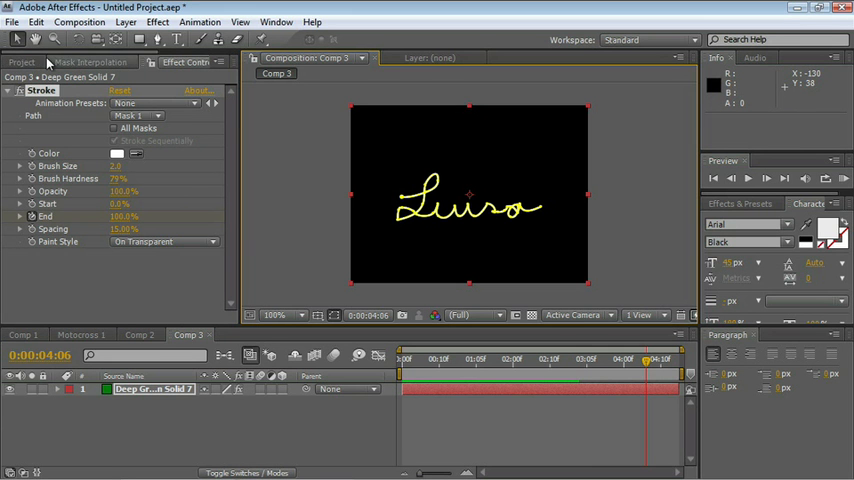
Bring up the file import dialog to fetch the pencil artwork
{"action": "left_click", "coordinate": [20, 62]}
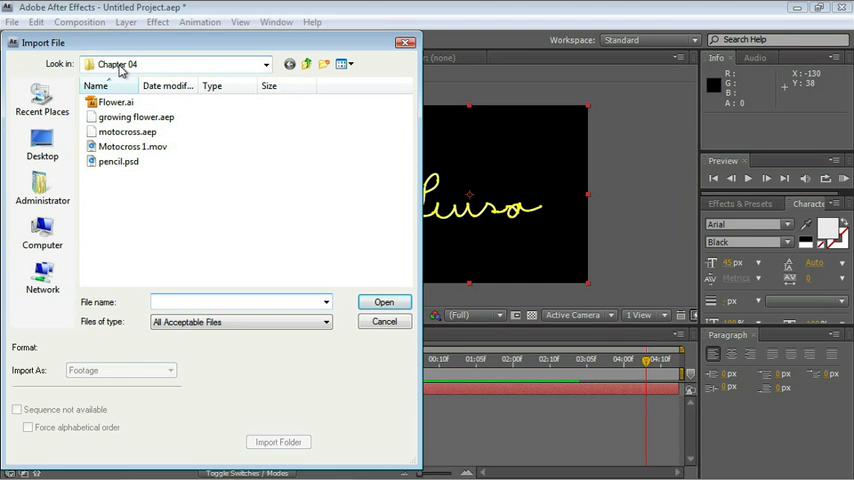
Import pencil.psd as footage using only Layer 1
{"action": "left_click", "coordinate": [118, 160]}
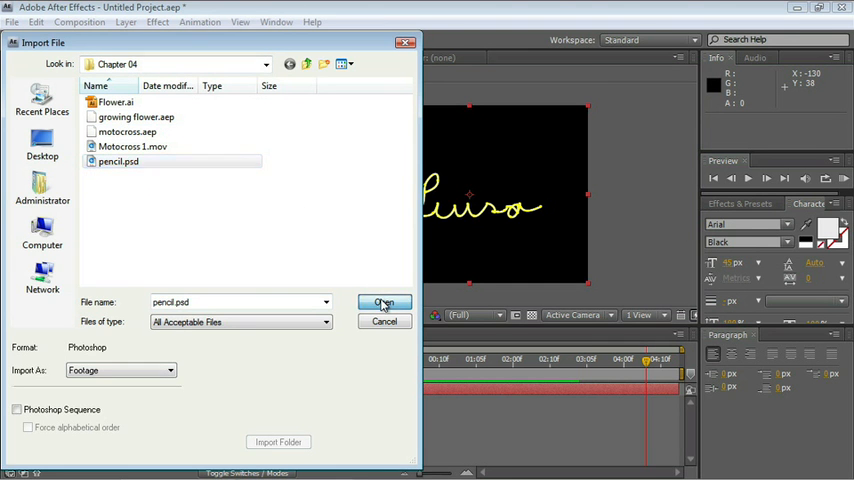
{"action": "left_click", "coordinate": [384, 304]}
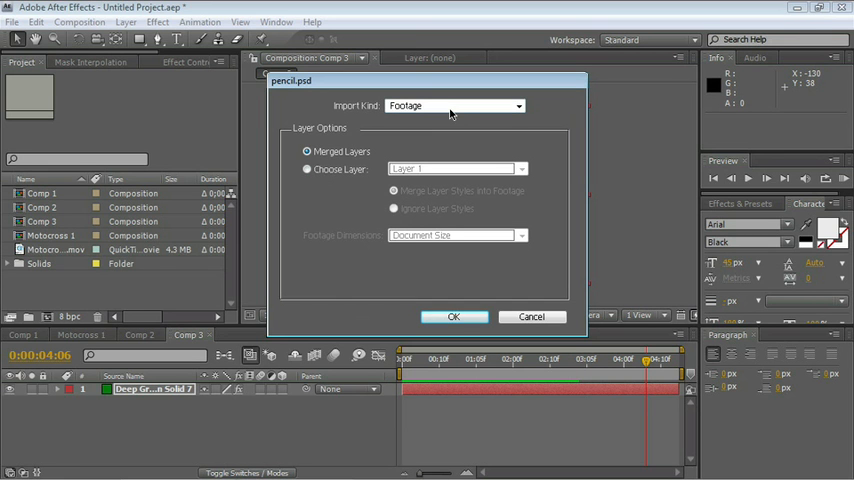
{"action": "left_click", "coordinate": [308, 168]}
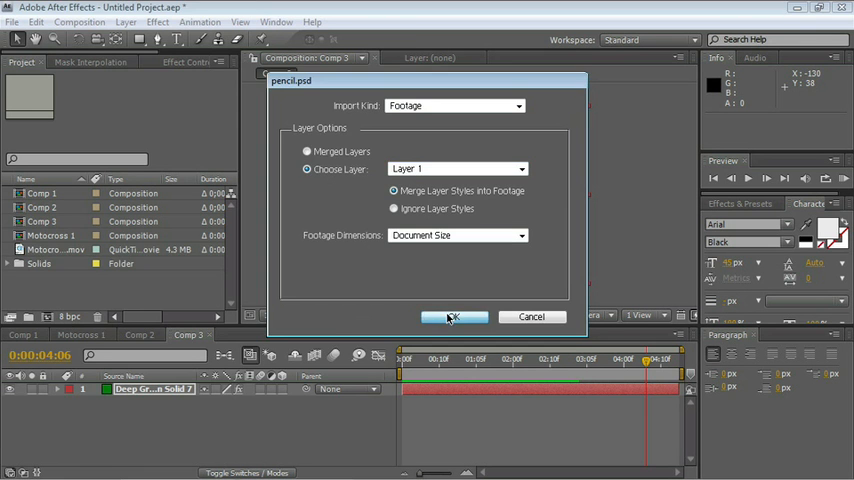
{"action": "left_click", "coordinate": [454, 316]}
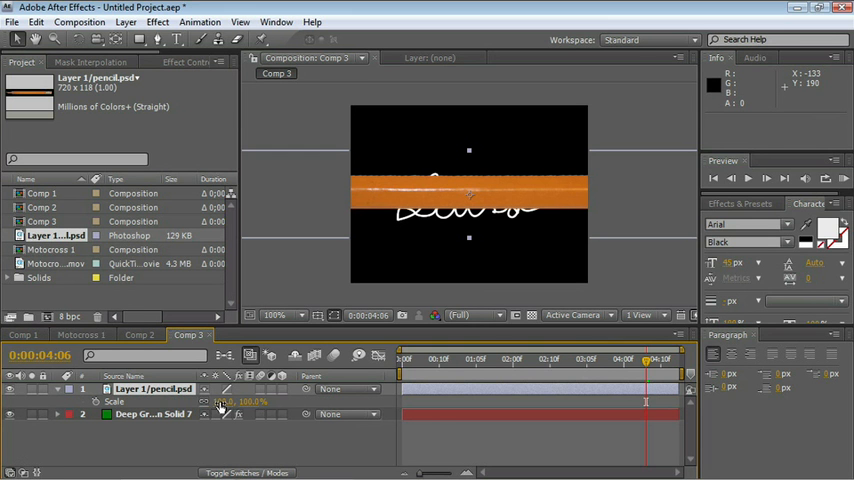
Scale the pencil down small and set its anchor at the tip over the start of 'Luisa'
{"action": "left_click_drag", "start_coordinate": [250, 400], "coordinate": [224, 400]}
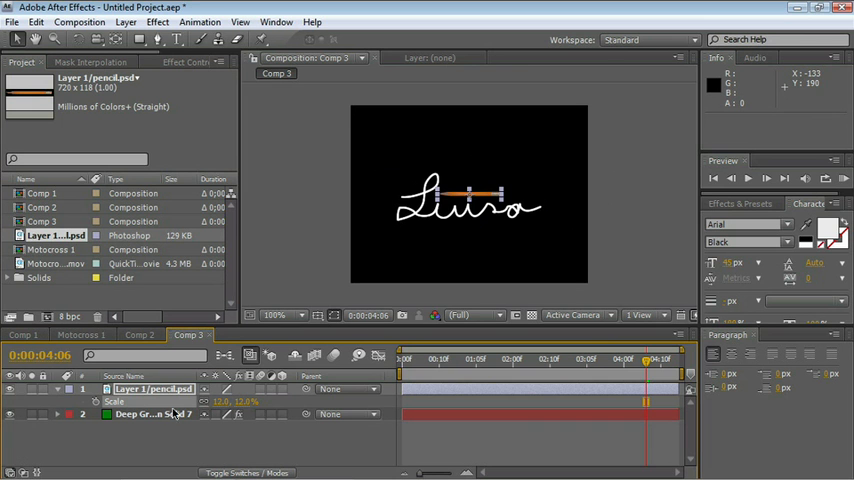
{"action": "left_click", "coordinate": [278, 316]}
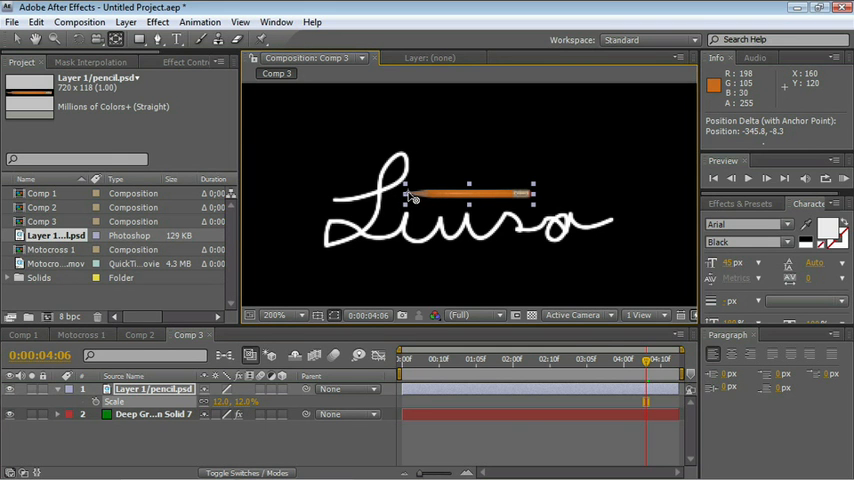
{"action": "mouse_move", "coordinate": [284, 308]}
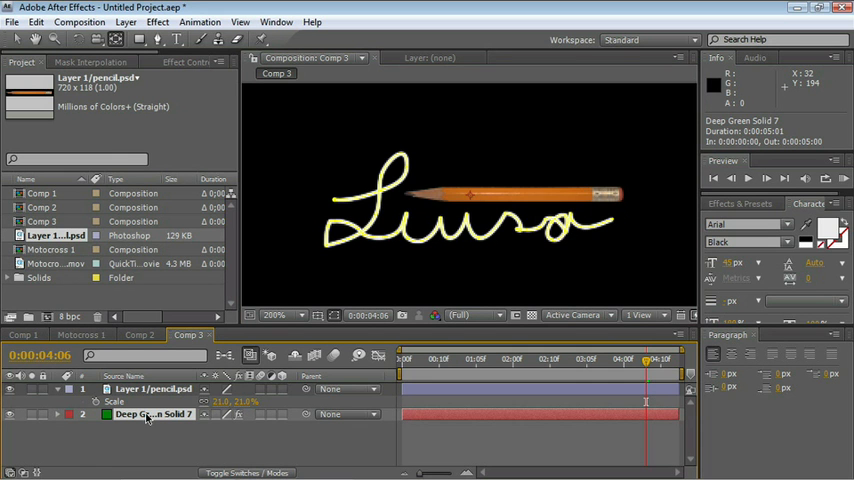
Copy the 'Luisa' Mask Path and paste it onto the pencil layer's Position as motion keyframes
{"action": "left_click", "coordinate": [84, 426]}
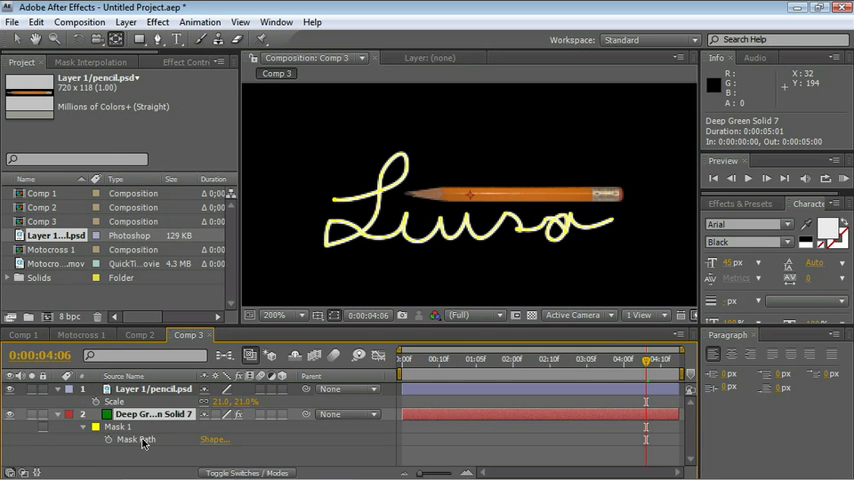
{"action": "left_click", "coordinate": [152, 412]}
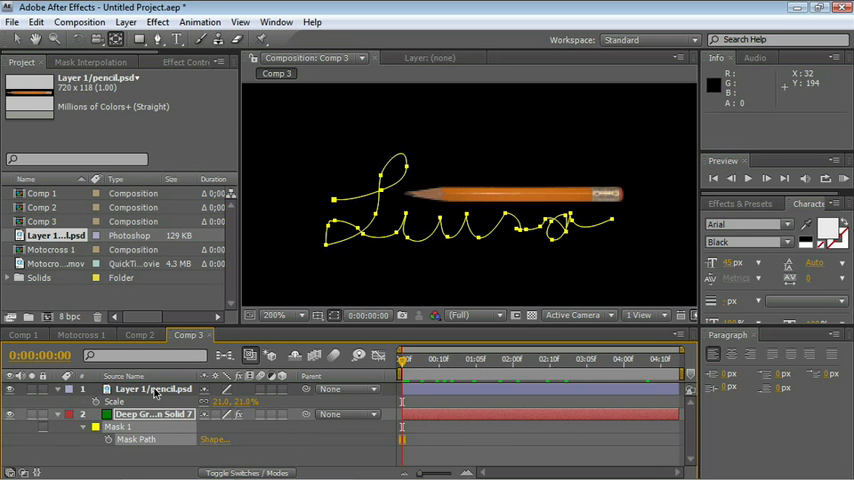
{"action": "left_click", "coordinate": [154, 388]}
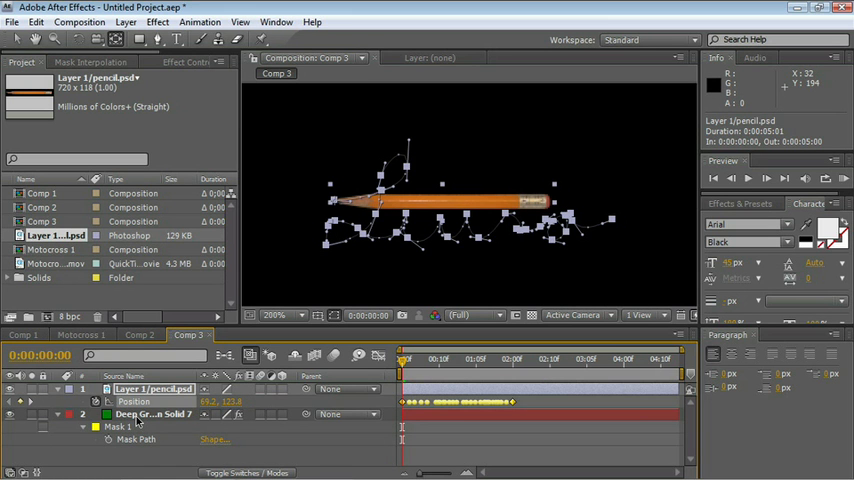
Keyframe Stroke End from 0% to 100% and align the pencil's Position keyframes to match
{"action": "left_click", "coordinate": [152, 414]}
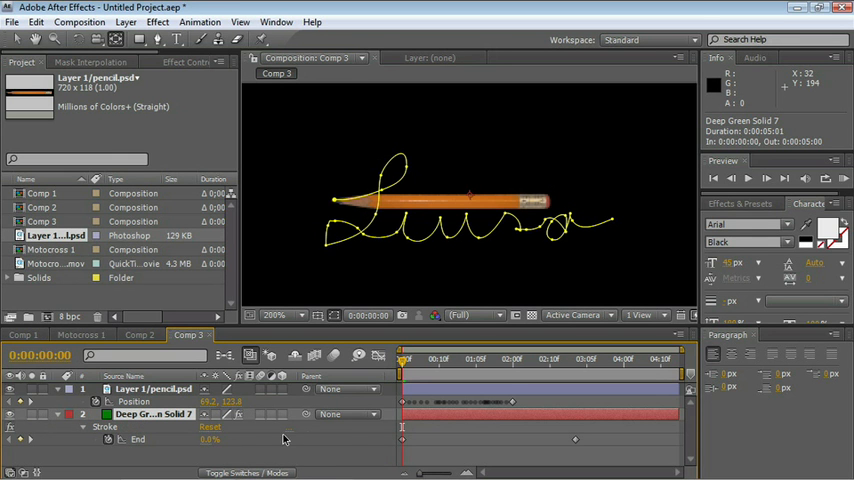
{"action": "mouse_move", "coordinate": [144, 400]}
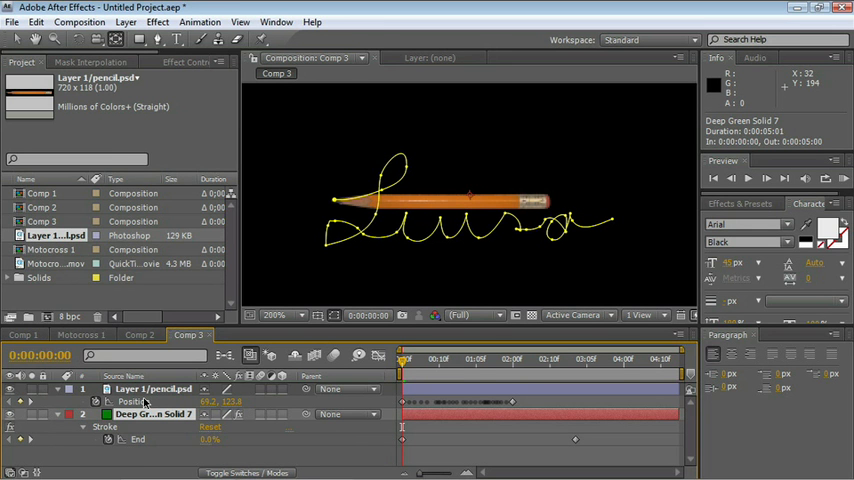
{"action": "mouse_move", "coordinate": [150, 442]}
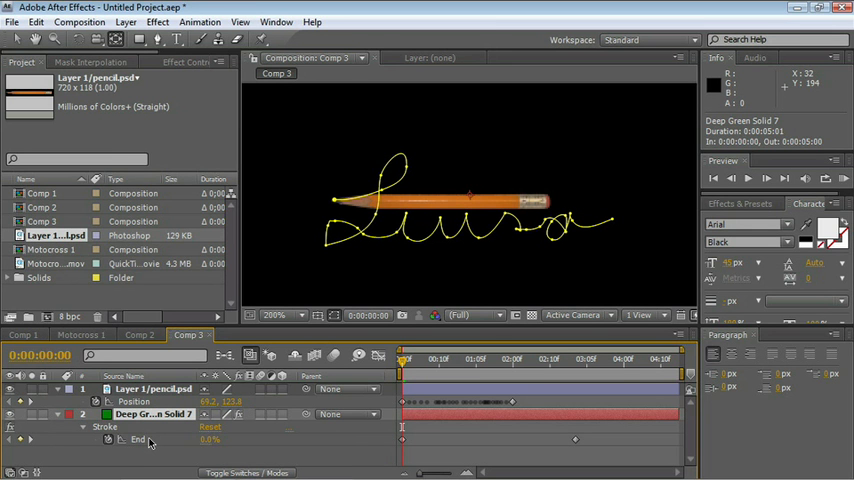
{"action": "mouse_move", "coordinate": [144, 442]}
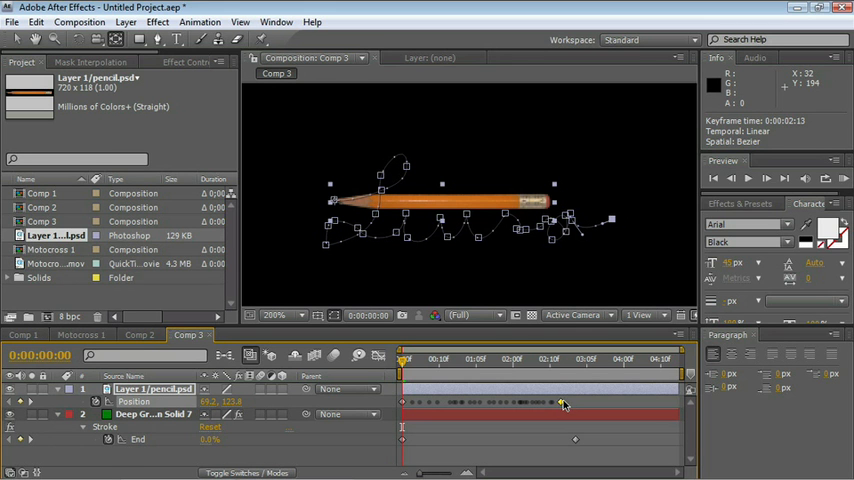
{"action": "left_click", "coordinate": [564, 404]}
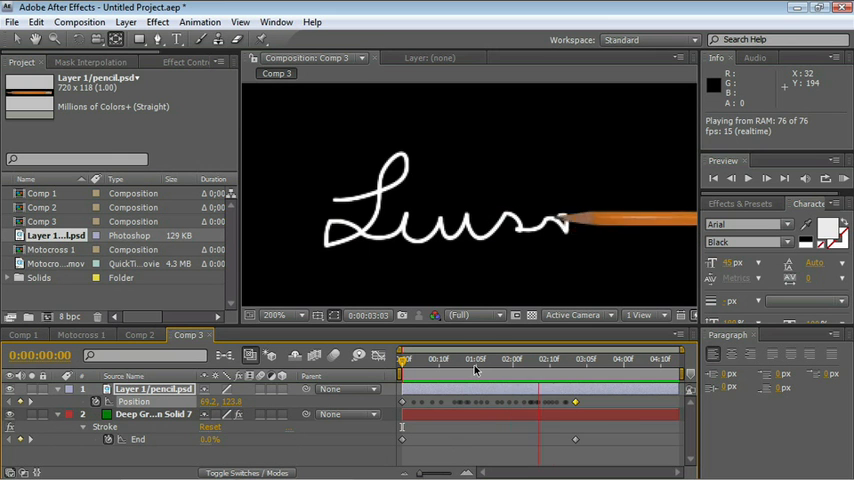
{"action": "left_click", "coordinate": [628, 358]}
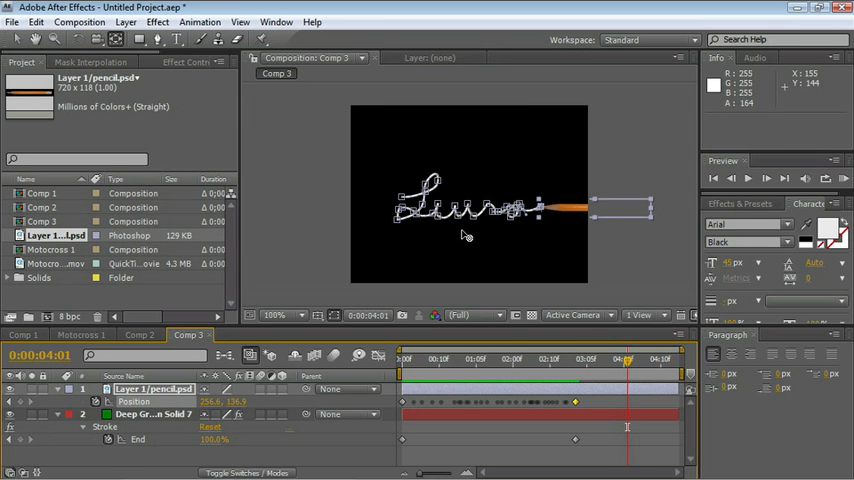
{"action": "mouse_move", "coordinate": [460, 240]}
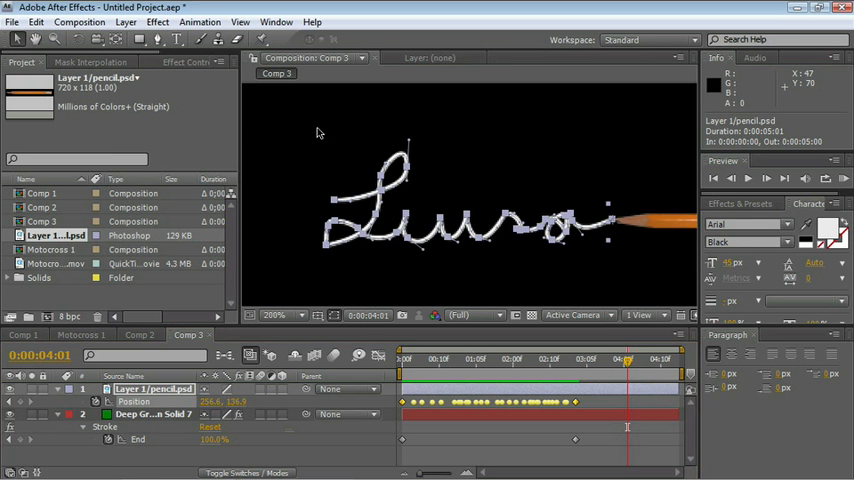
{"action": "mouse_move", "coordinate": [408, 172]}
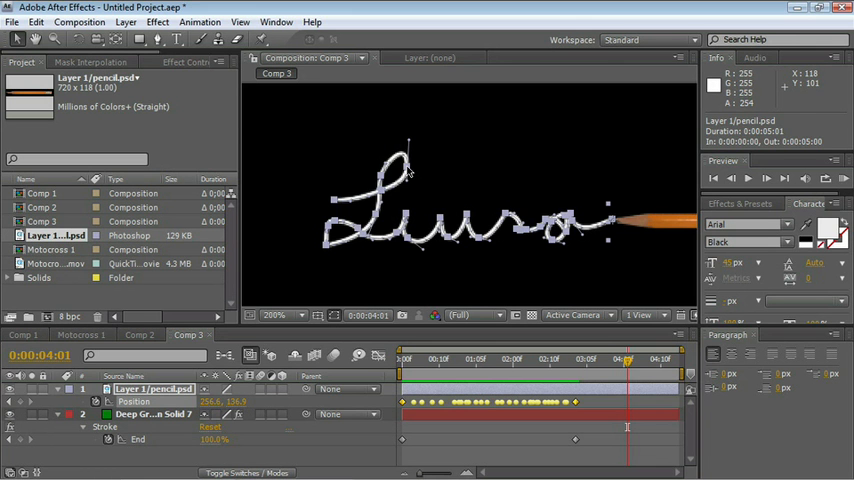